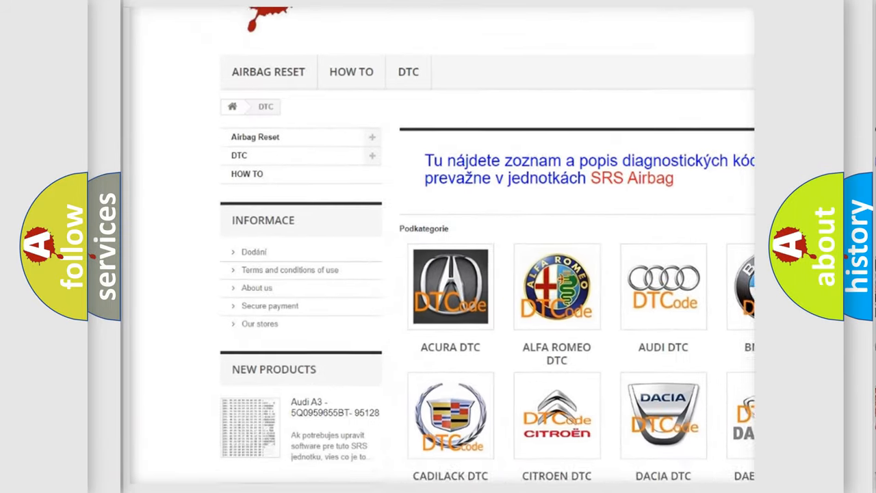
scroll("down", 3)
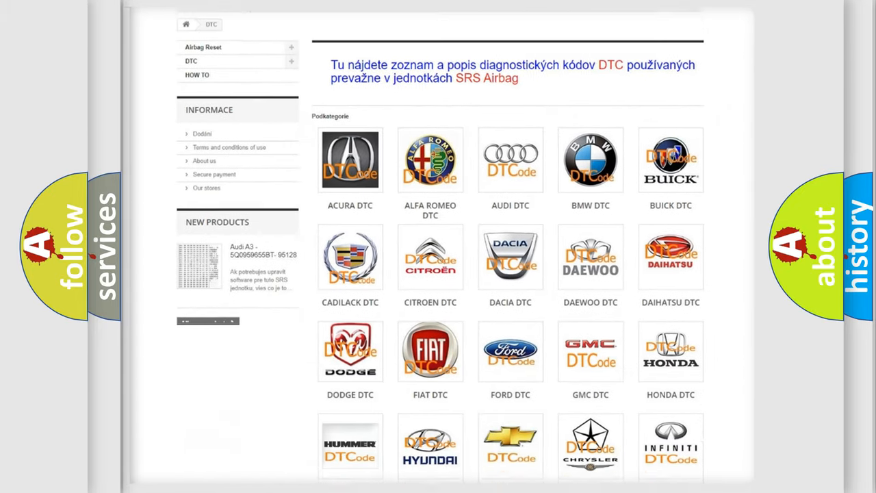
scroll("down", 3)
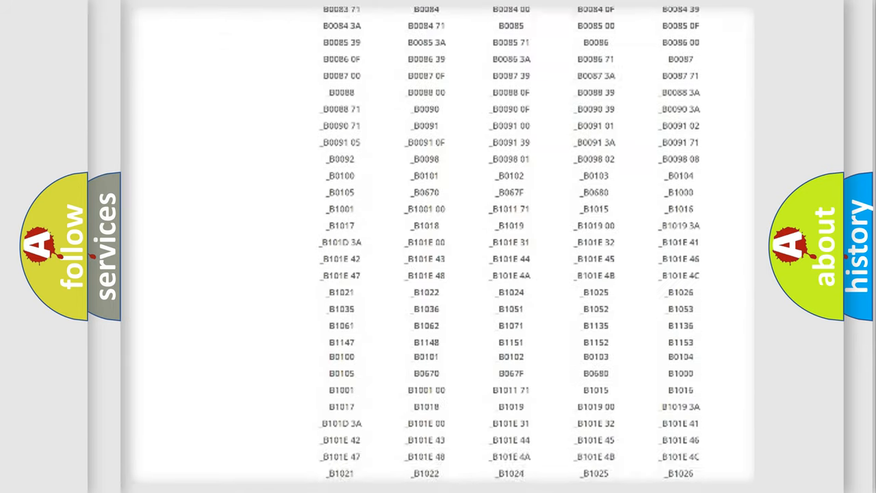
scroll("down", 3)
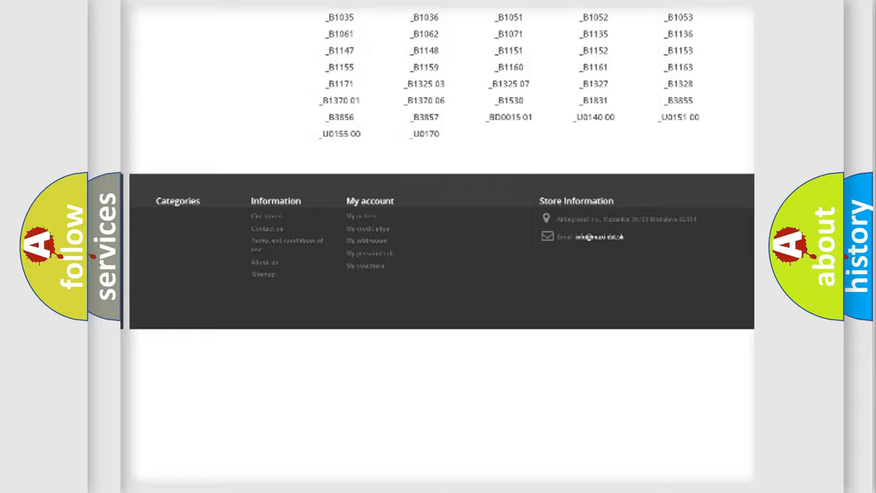
scroll("up", 3)
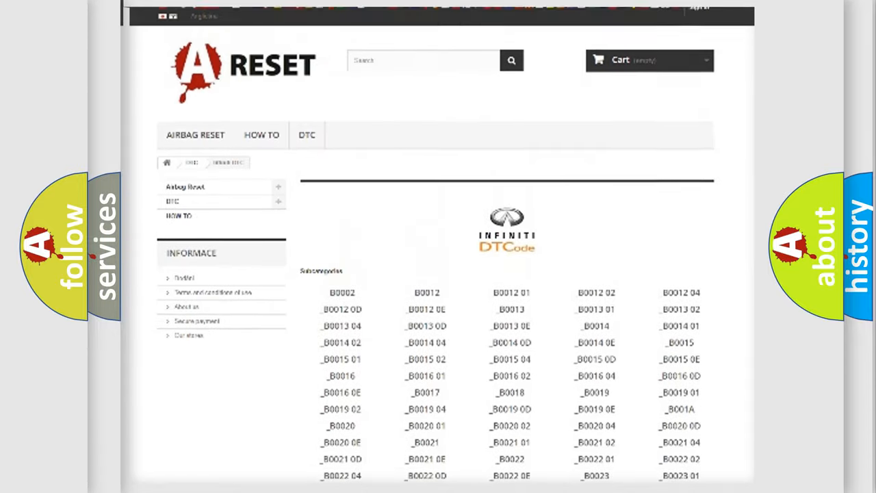